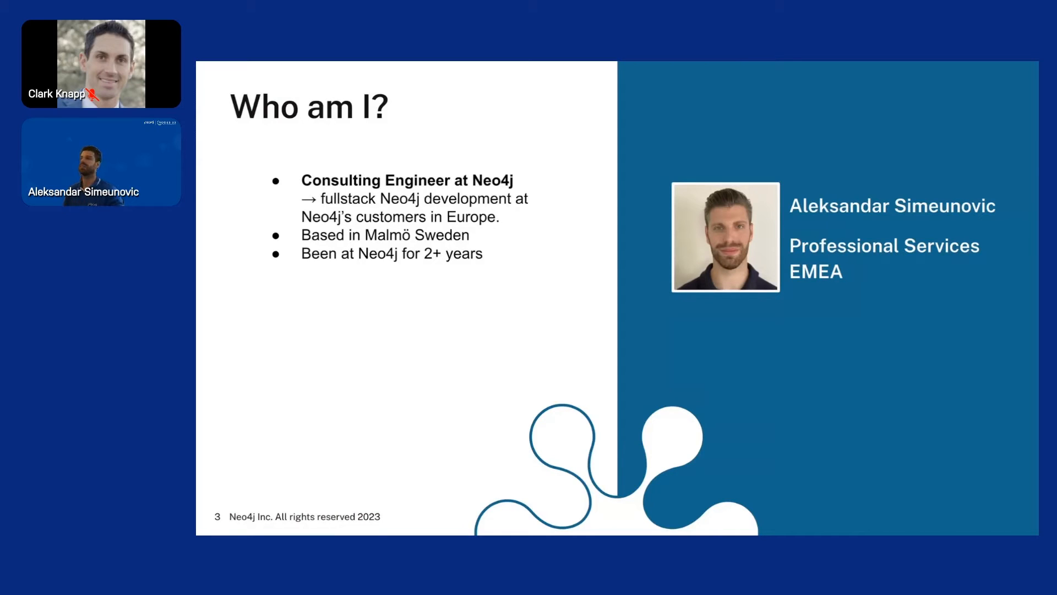
Advance the webinar slideshow past Prerequisites to slide 9, 'Demo Time!'.
{"action": "key", "text": "Right"}
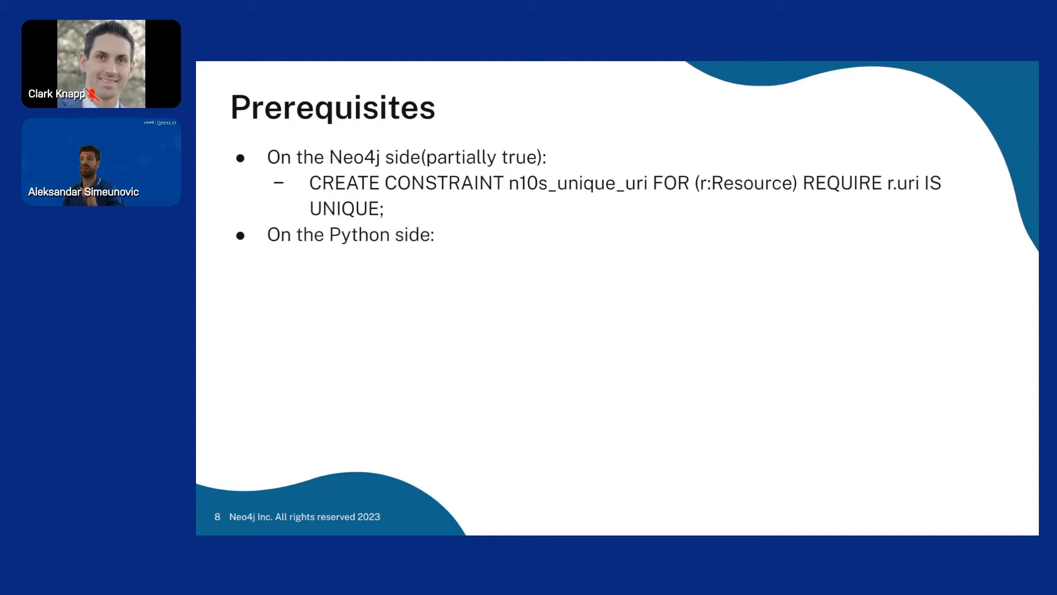
{"action": "key", "text": "right"}
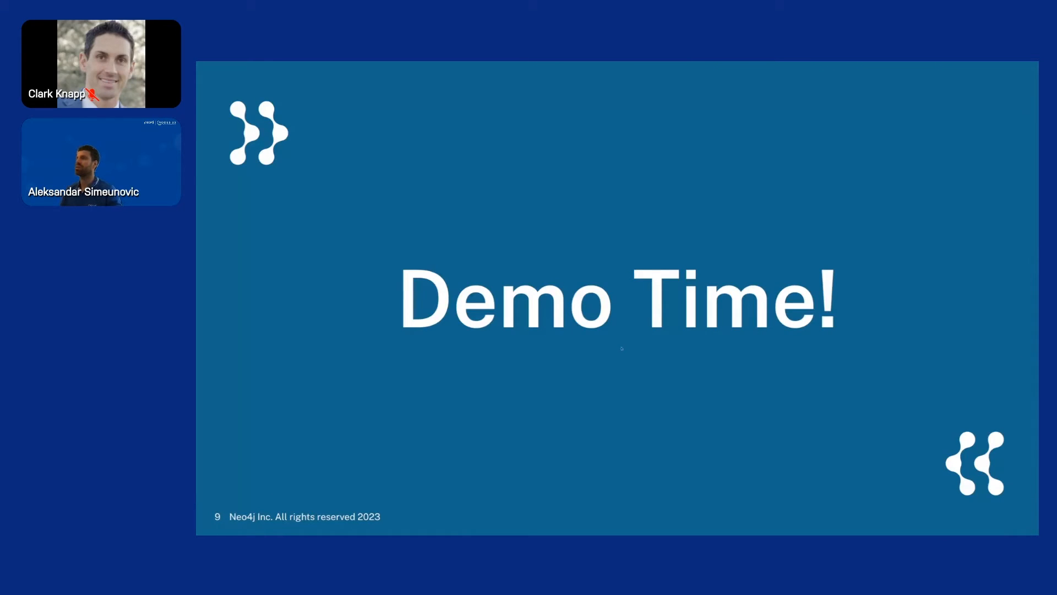
Exit the full-screen slideshow and switch to the RDFLib-Neo4j Colab notebook.
{"action": "key", "text": "escape"}
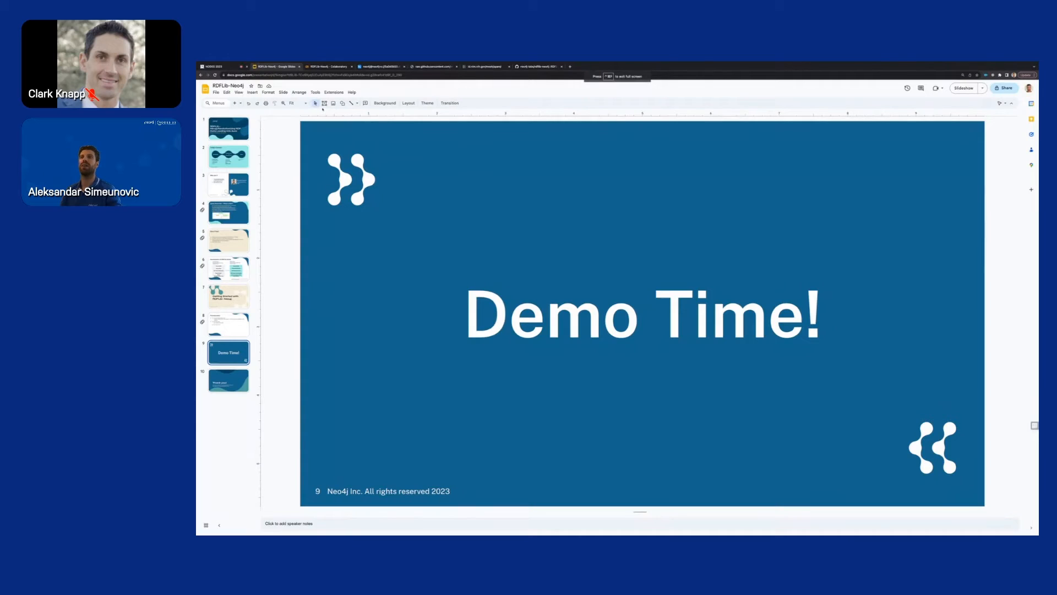
{"action": "left_click", "coordinate": [327, 66]}
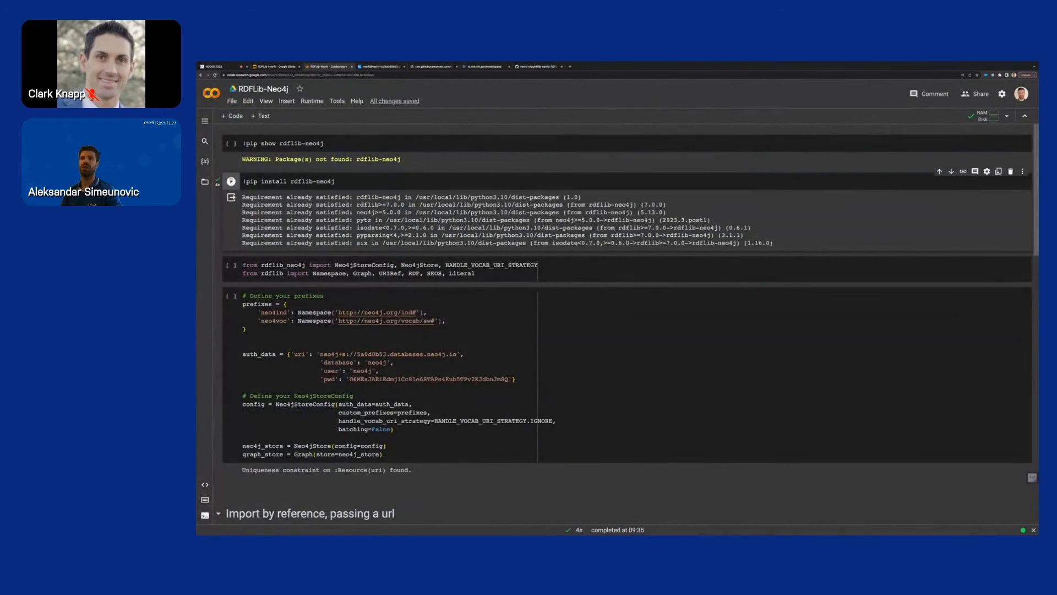
Run the !pip install rdflib-neo4j cell and highlight the Neo4jStoreConfig import.
{"action": "left_click", "coordinate": [327, 181]}
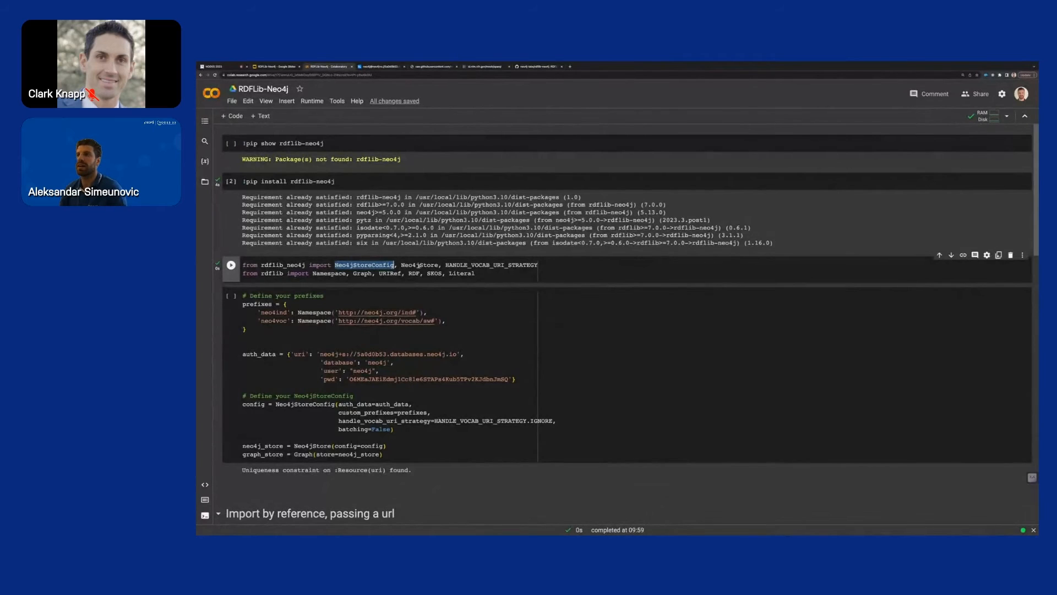
{"action": "double_click", "coordinate": [417, 264]}
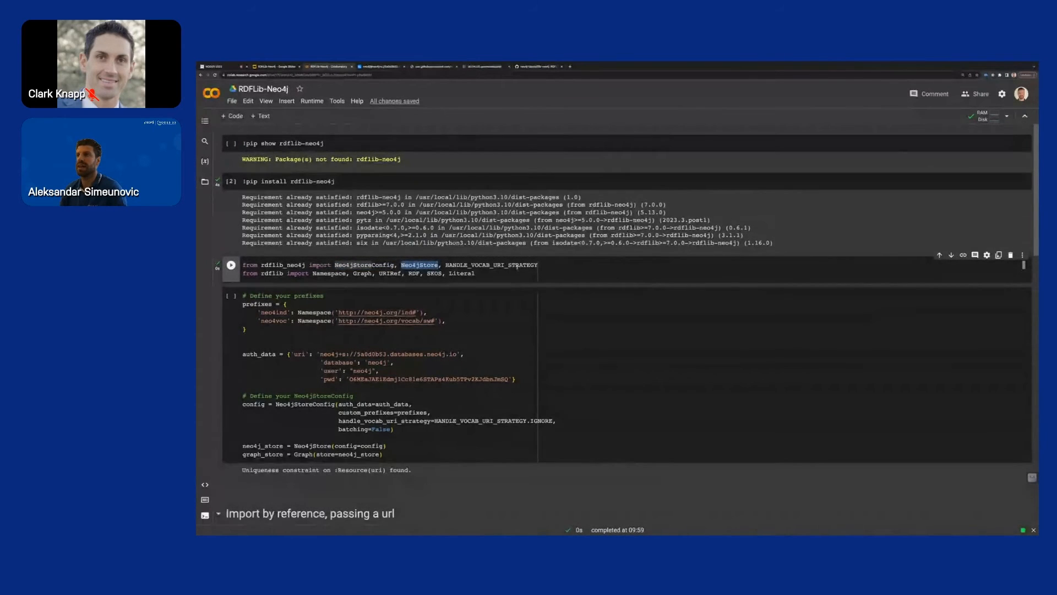
{"action": "mouse_move", "coordinate": [490, 264]}
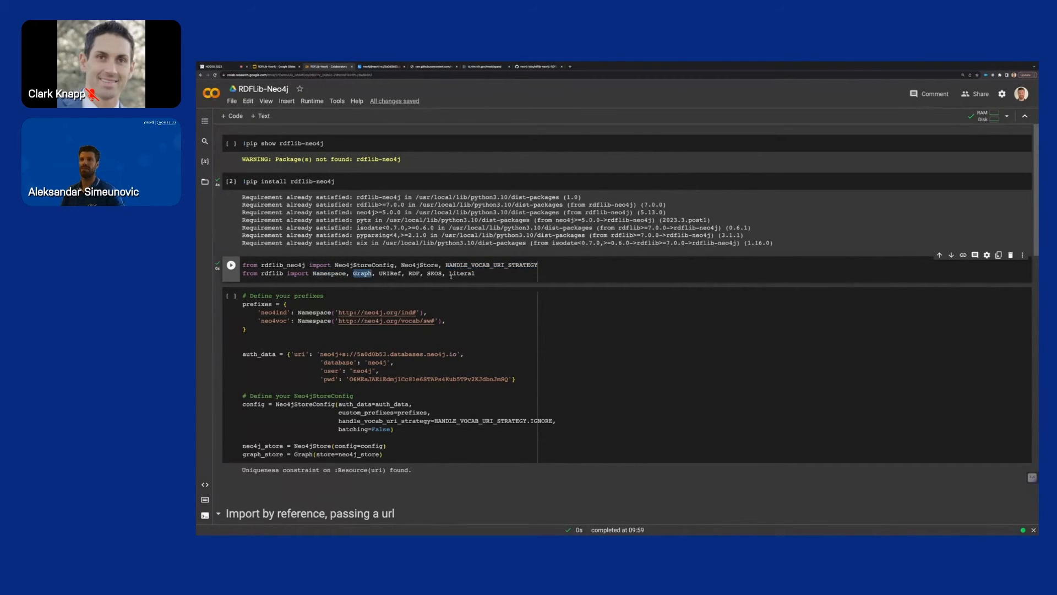
{"action": "scroll", "scroll_direction": "down", "scroll_amount": 3}
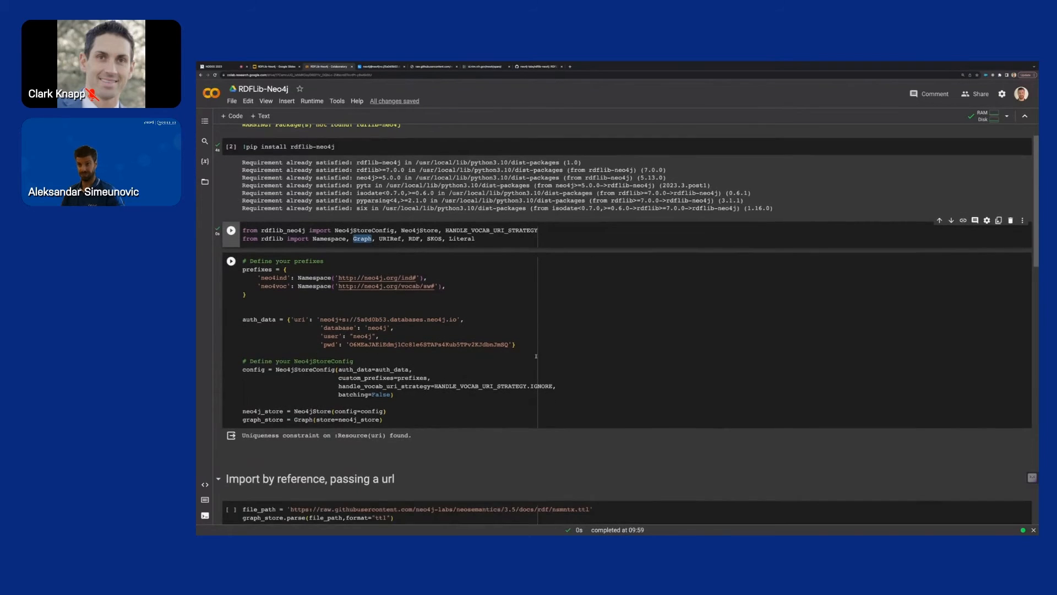
Move down past the import cell and highlight the neo4ind prefix definition.
{"action": "scroll", "scroll_direction": "down", "scroll_amount": 3}
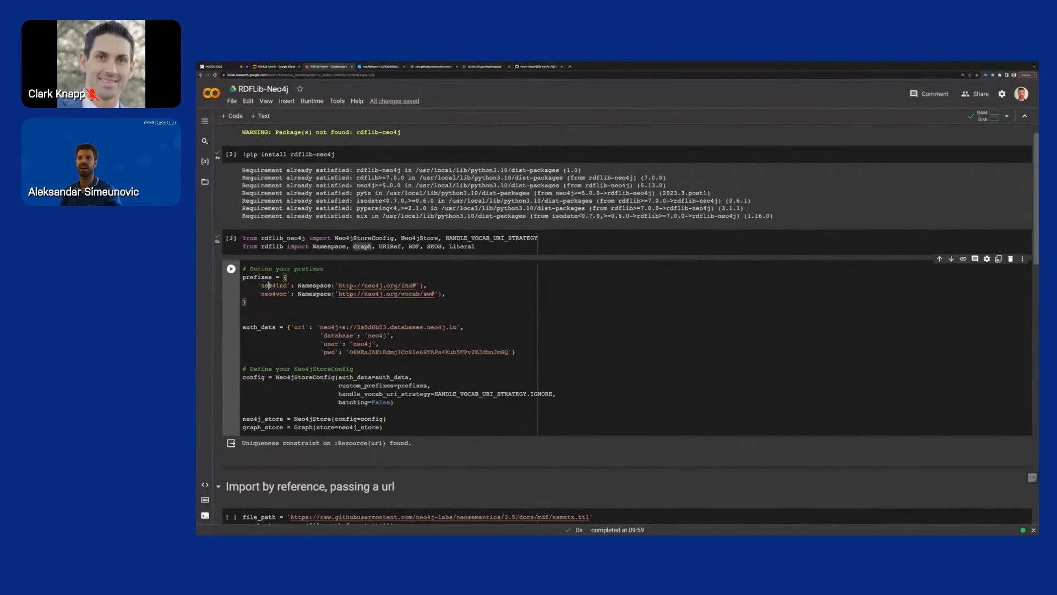
{"action": "double_click", "coordinate": [273, 285]}
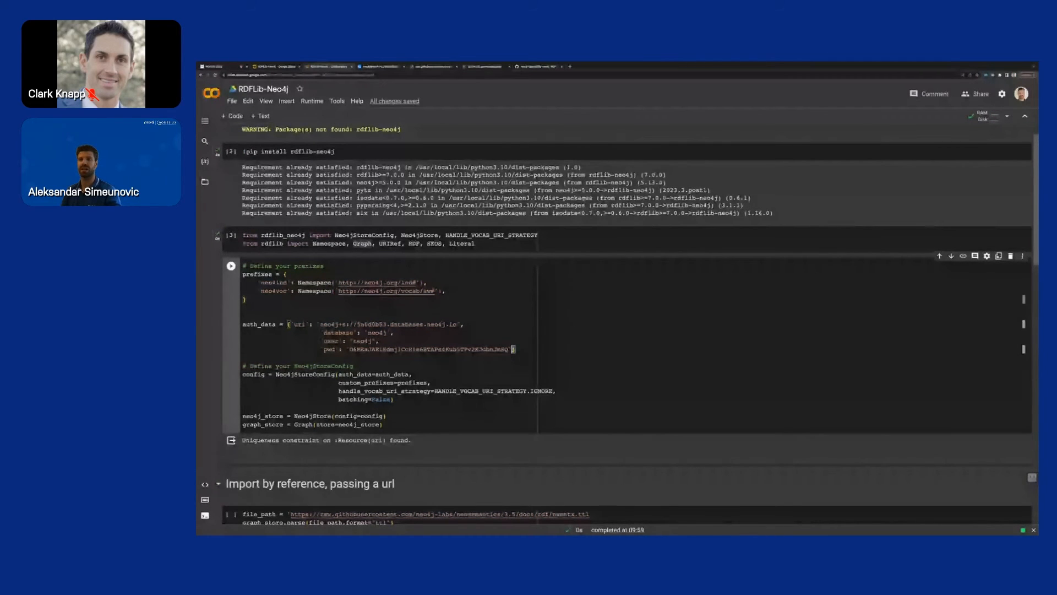
{"action": "left_click_drag", "start_coordinate": [290, 324], "coordinate": [516, 349]}
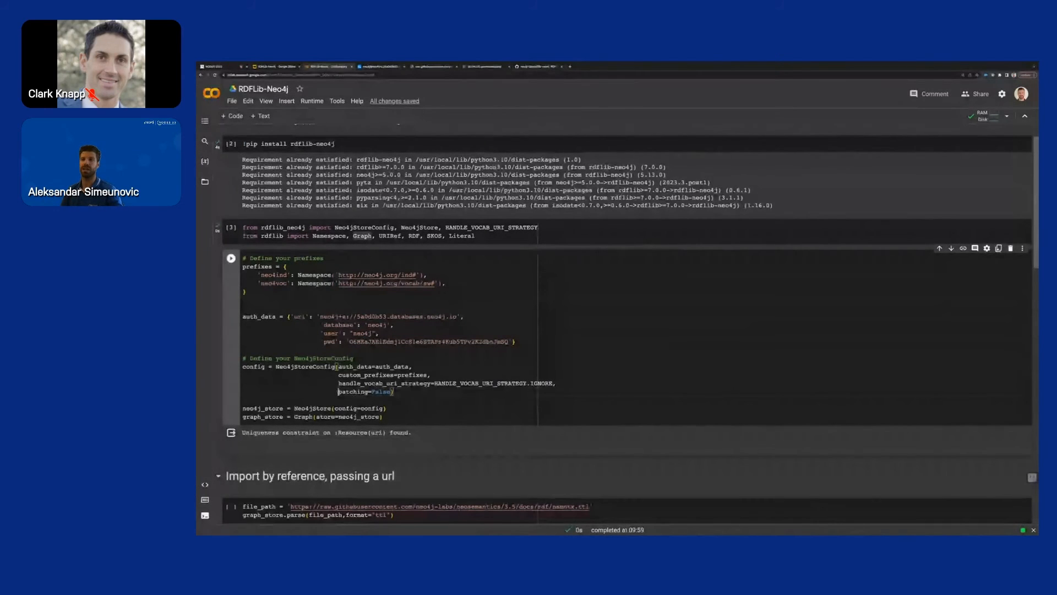
Highlight the Neo4jStoreConfig settings and graph store creation, then switch browser tabs.
{"action": "double_click", "coordinate": [364, 391]}
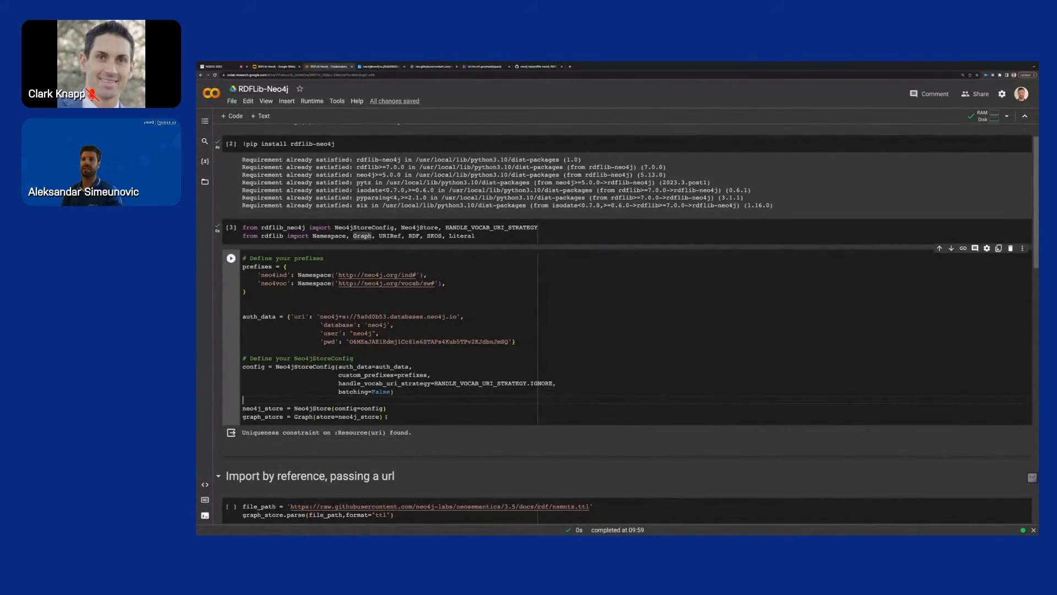
{"action": "double_click", "coordinate": [312, 407]}
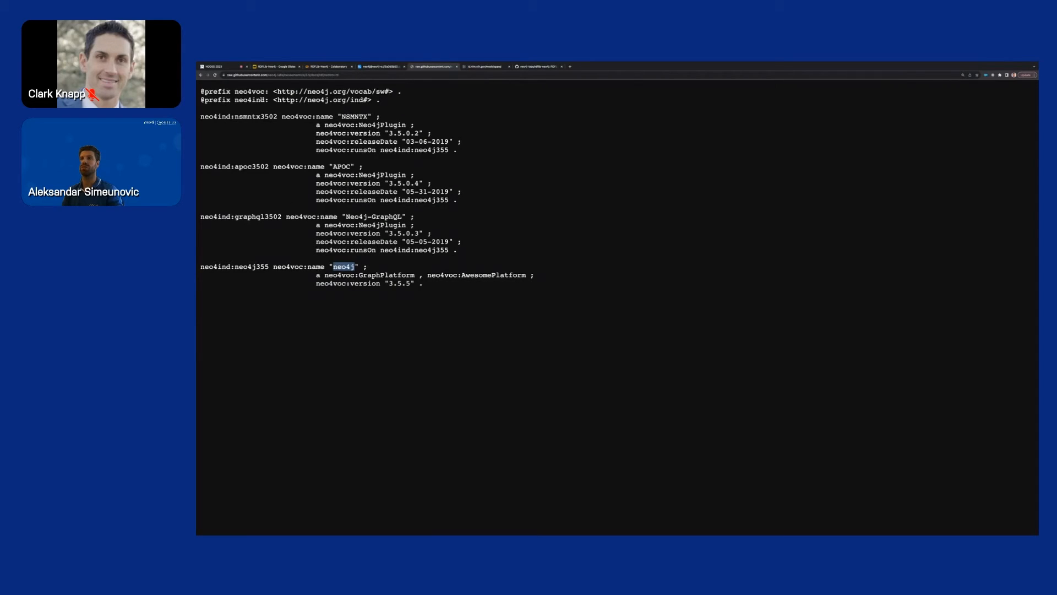
{"action": "left_click", "coordinate": [275, 66]}
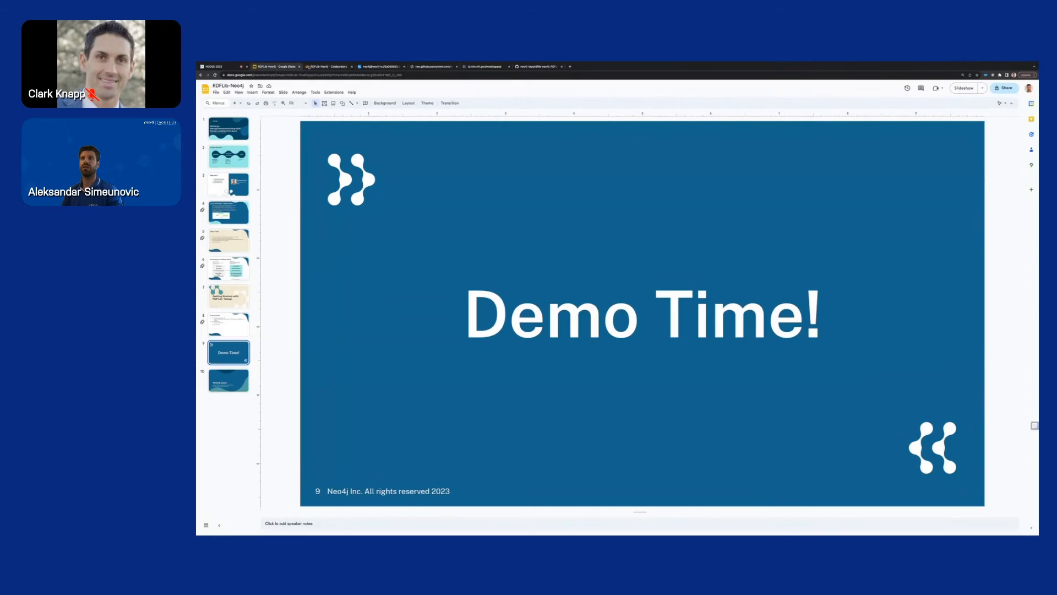
{"action": "left_click", "coordinate": [328, 66]}
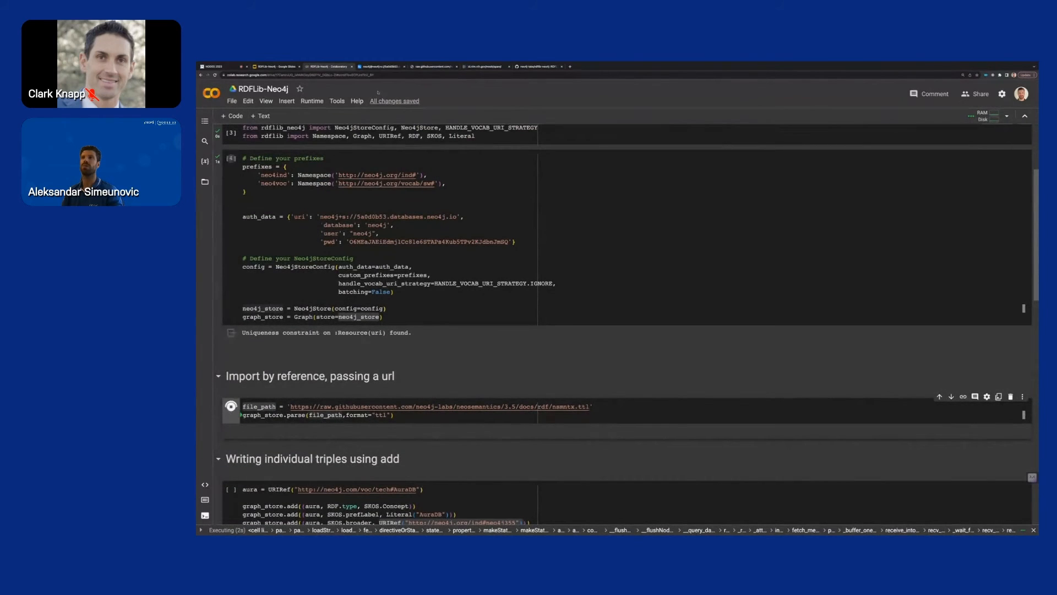
Rerun the all-nodes query in Neo4j Browser and inspect the APOC node's properties.
{"action": "left_click", "coordinate": [381, 66]}
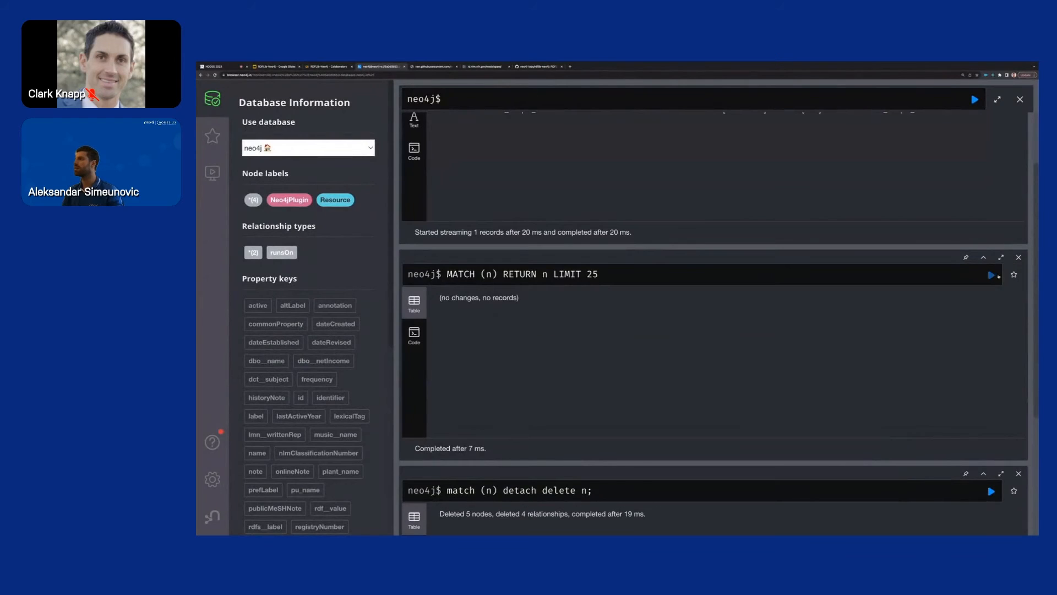
{"action": "left_click", "coordinate": [968, 274]}
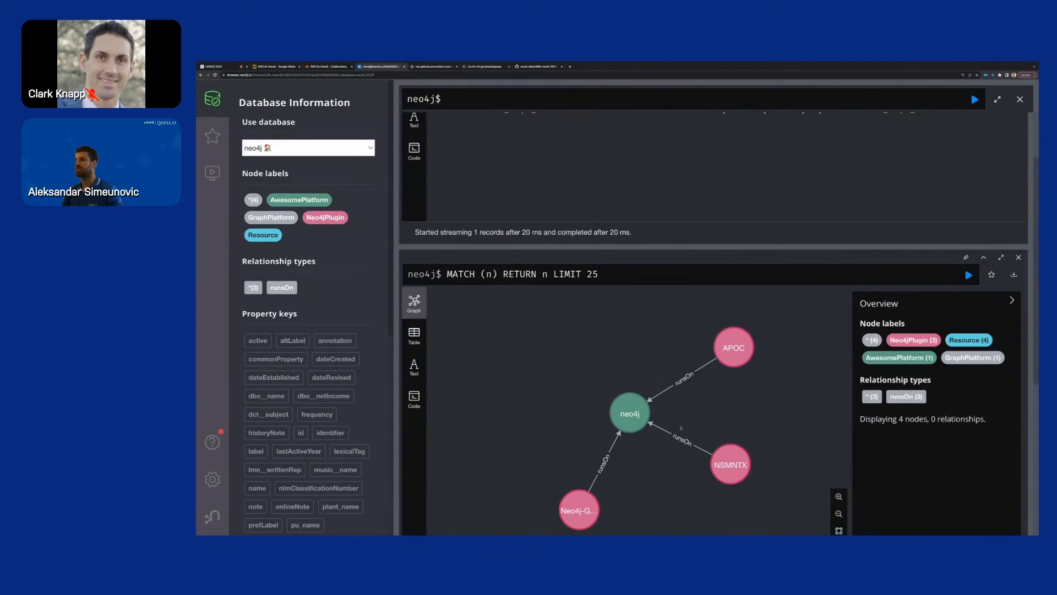
{"action": "left_click", "coordinate": [629, 411]}
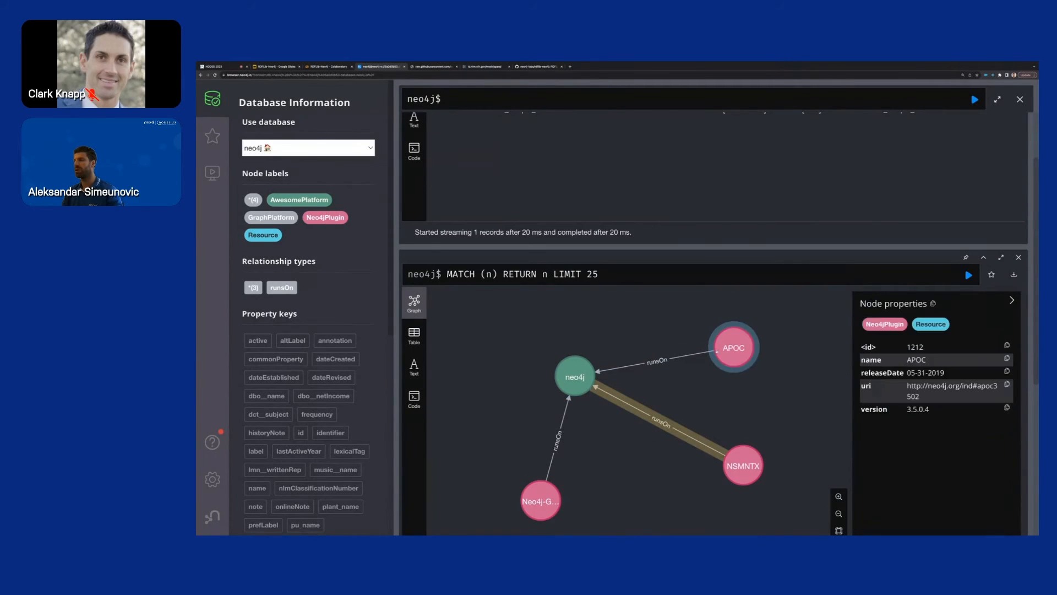
{"action": "left_click", "coordinate": [674, 359]}
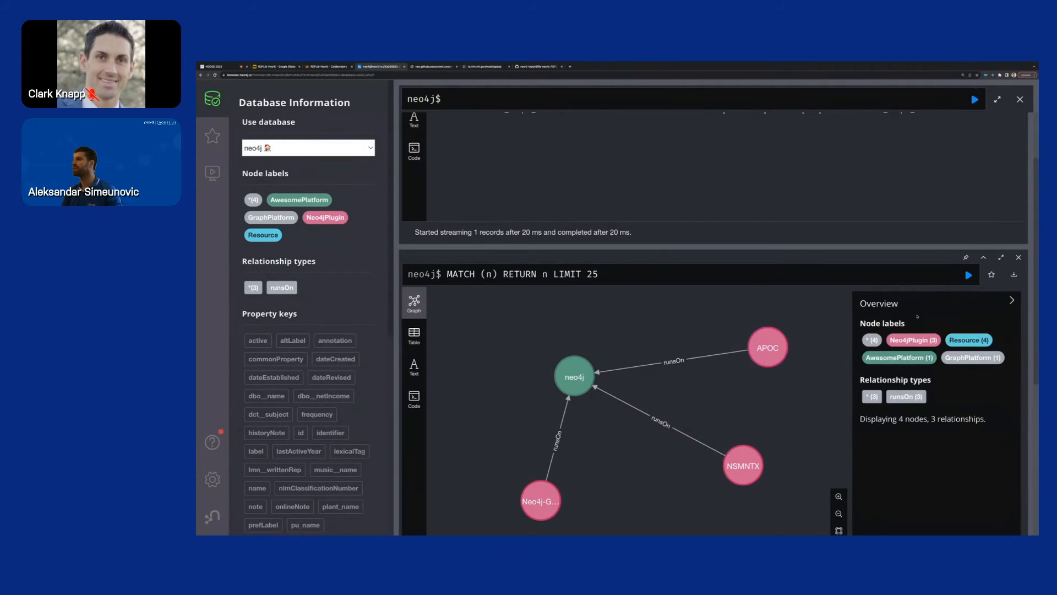
{"action": "left_click", "coordinate": [767, 347]}
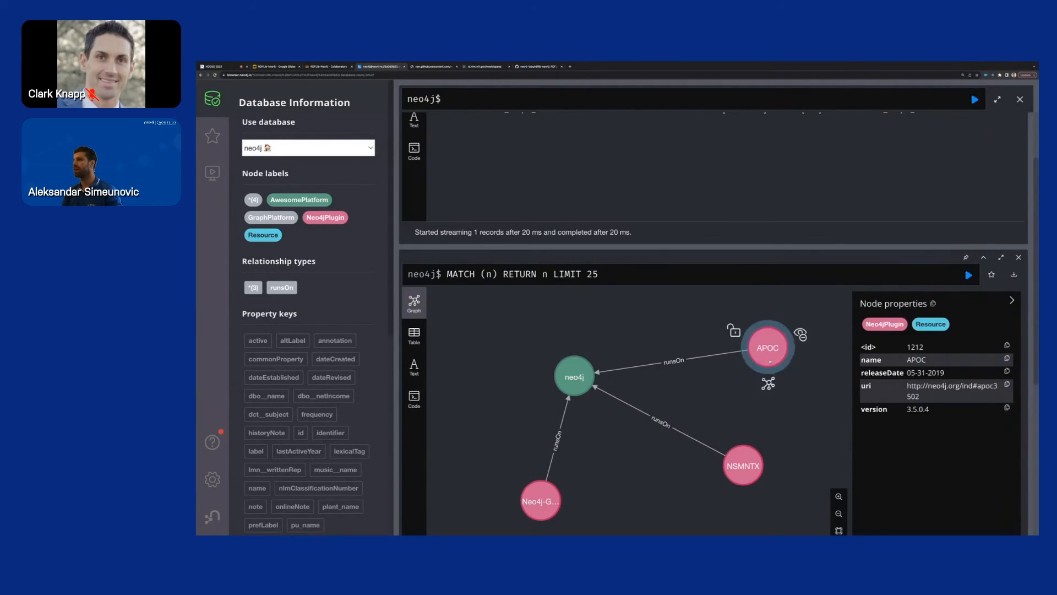
{"action": "left_click", "coordinate": [539, 500]}
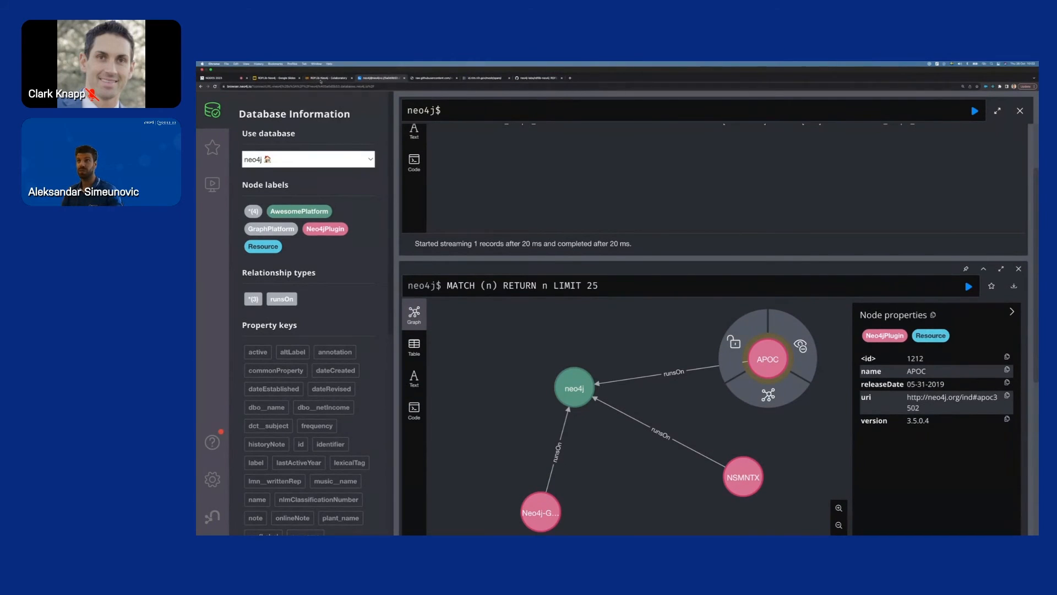
Highlight the AuraDB resource, name and first triple, then run the add cell.
{"action": "left_click", "coordinate": [327, 67]}
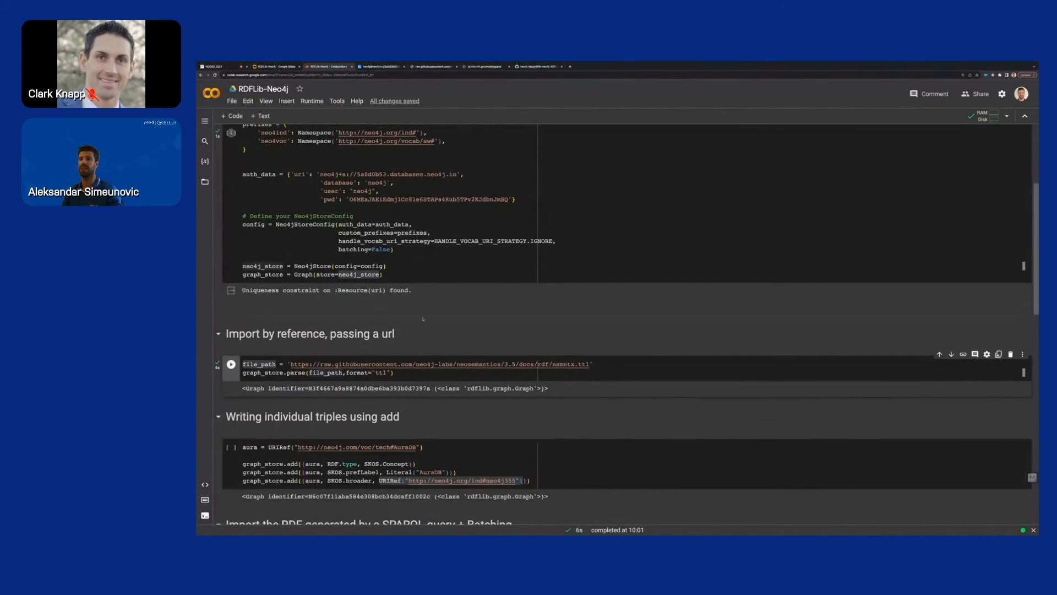
{"action": "scroll", "scroll_direction": "down", "scroll_amount": 3}
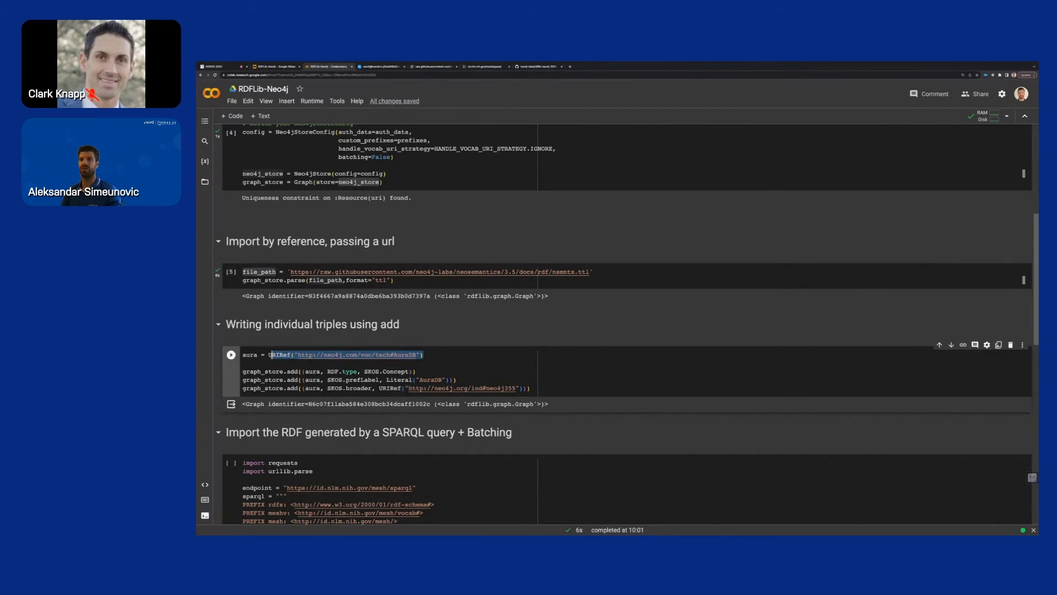
{"action": "double_click", "coordinate": [406, 354]}
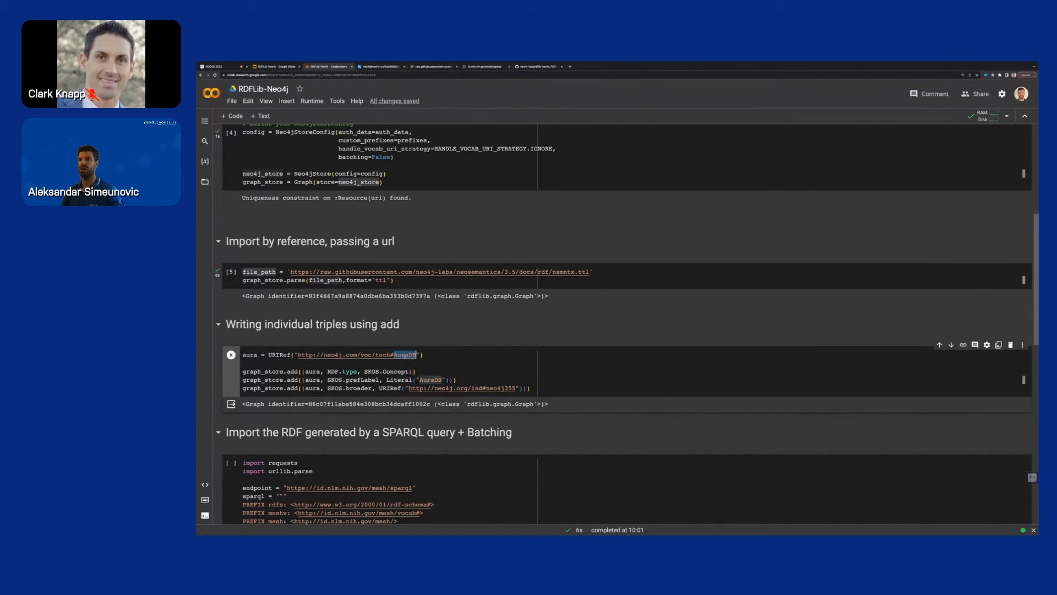
{"action": "double_click", "coordinate": [249, 355]}
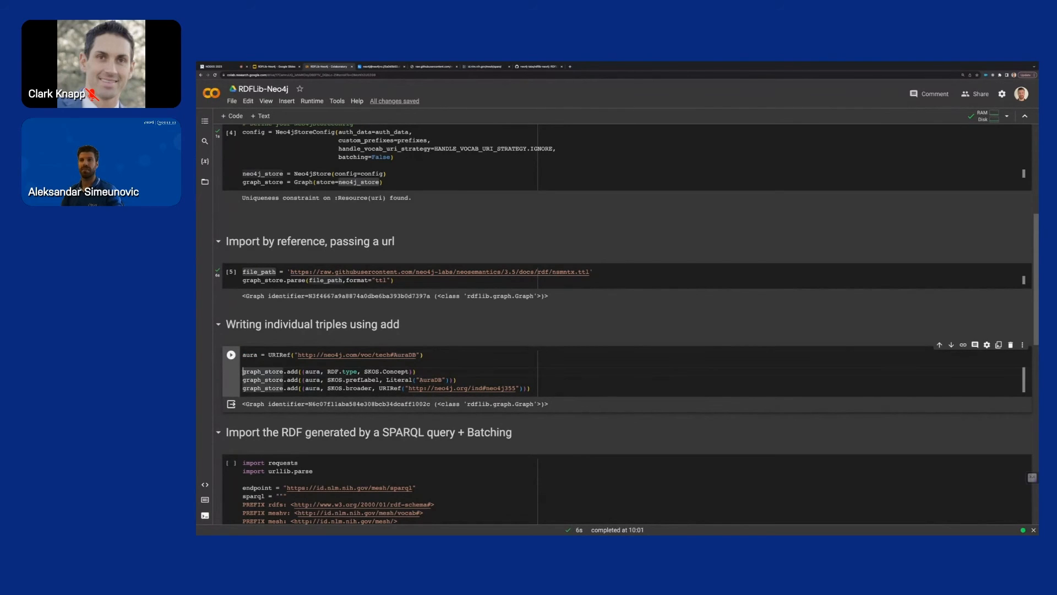
{"action": "left_click_drag", "start_coordinate": [243, 370], "coordinate": [340, 371]}
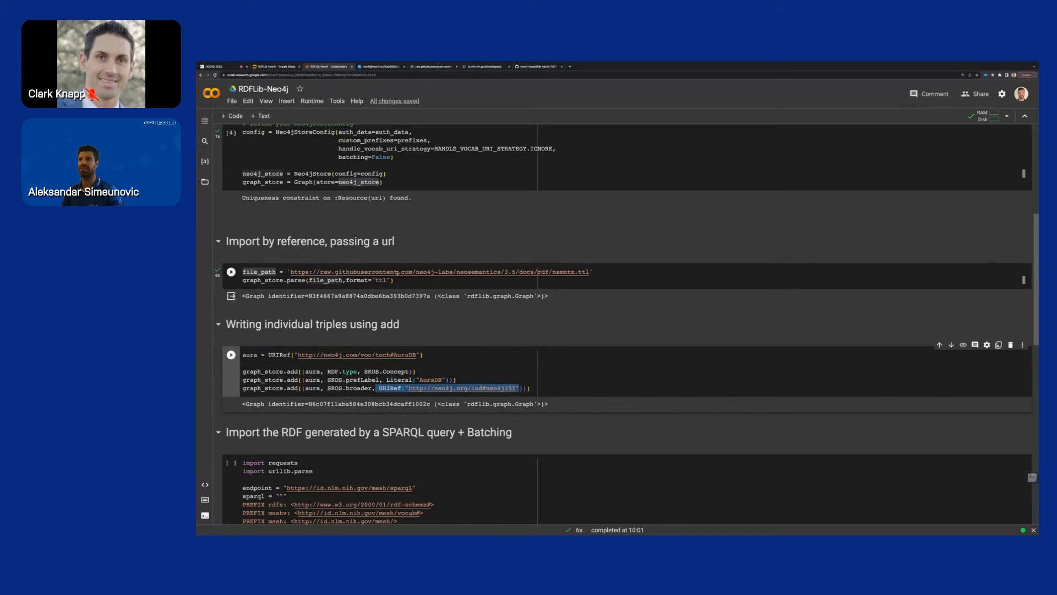
{"action": "left_click", "coordinate": [231, 271]}
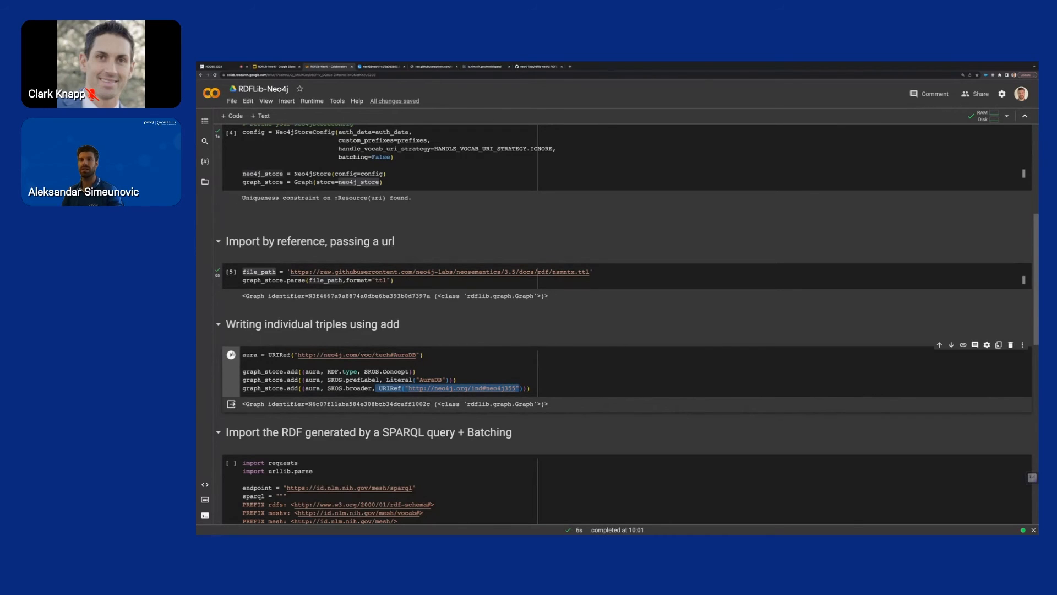
{"action": "left_click", "coordinate": [231, 354]}
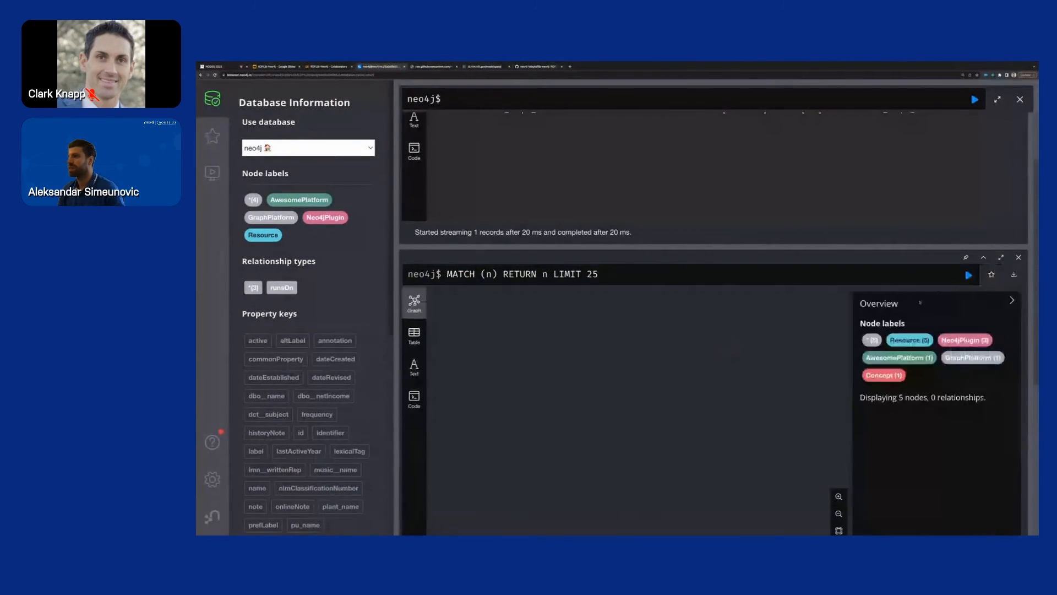
Rerun the node query, inspect AuraDB's broader relationship, zoom out, and return to Colab.
{"action": "left_click", "coordinate": [550, 460]}
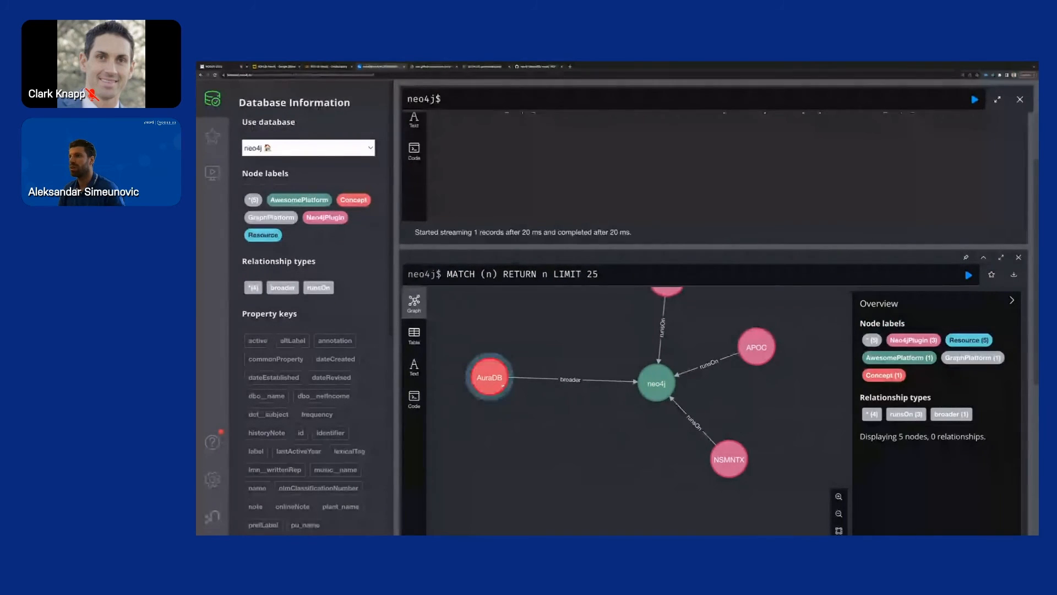
{"action": "left_click", "coordinate": [570, 380]}
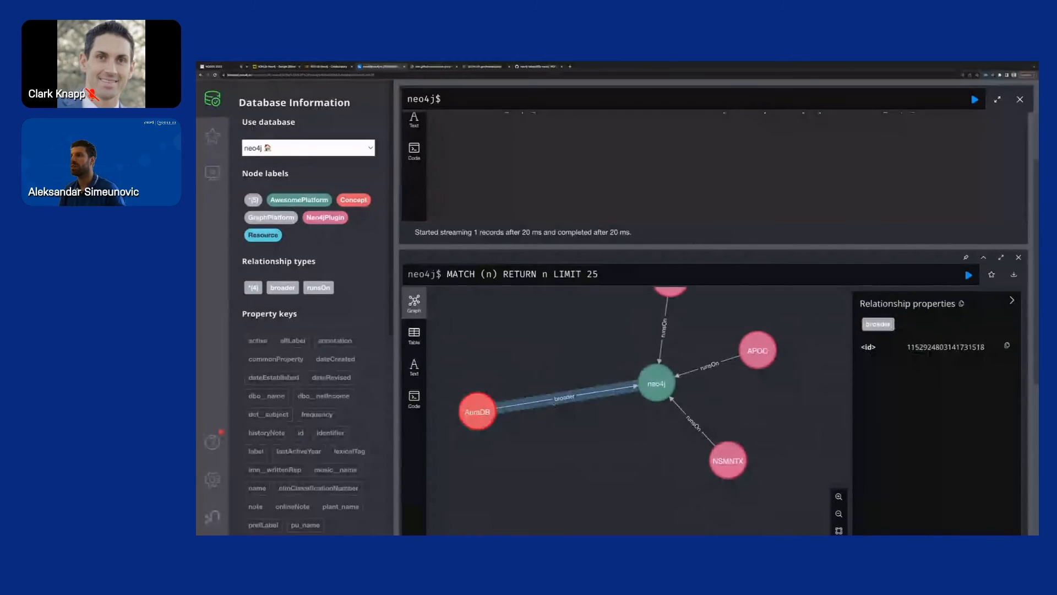
{"action": "left_click", "coordinate": [655, 382]}
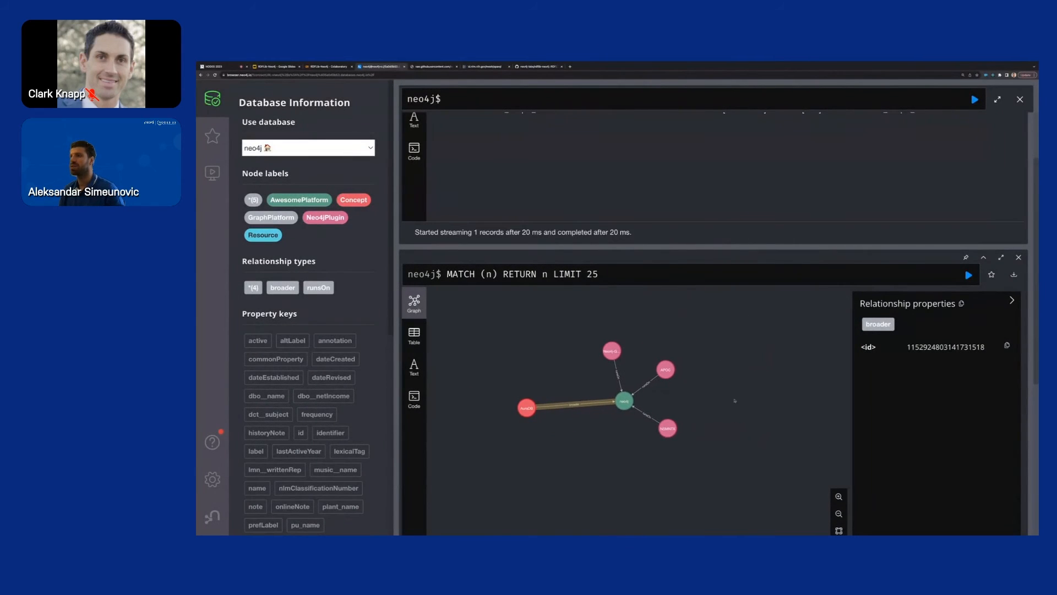
{"action": "left_click", "coordinate": [336, 66]}
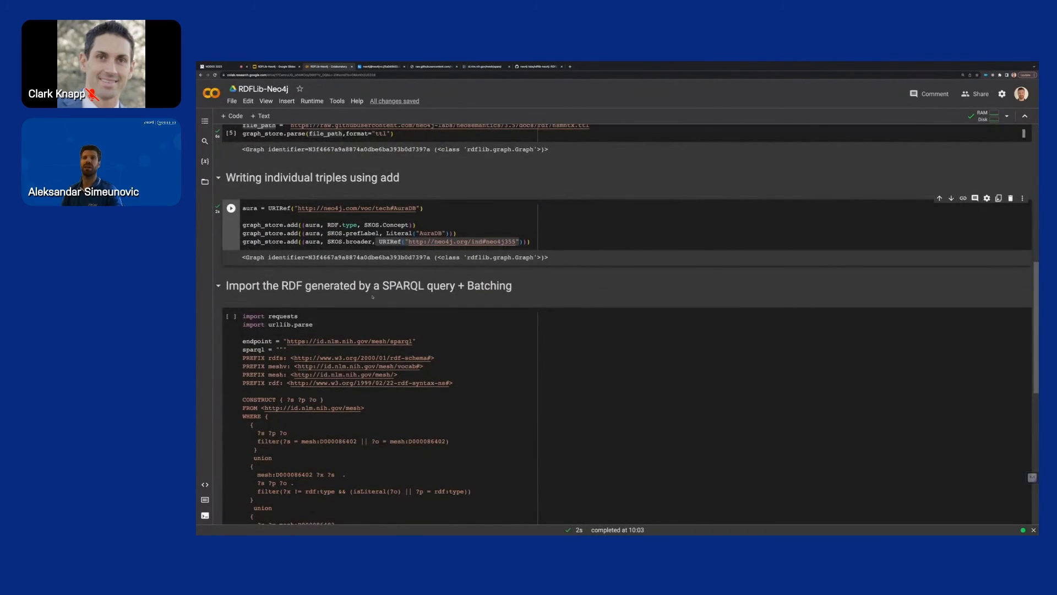
Scroll down to the 'Import the RDF generated by a SPARQL query + Batching' cell.
{"action": "scroll", "scroll_direction": "down", "scroll_amount": 3}
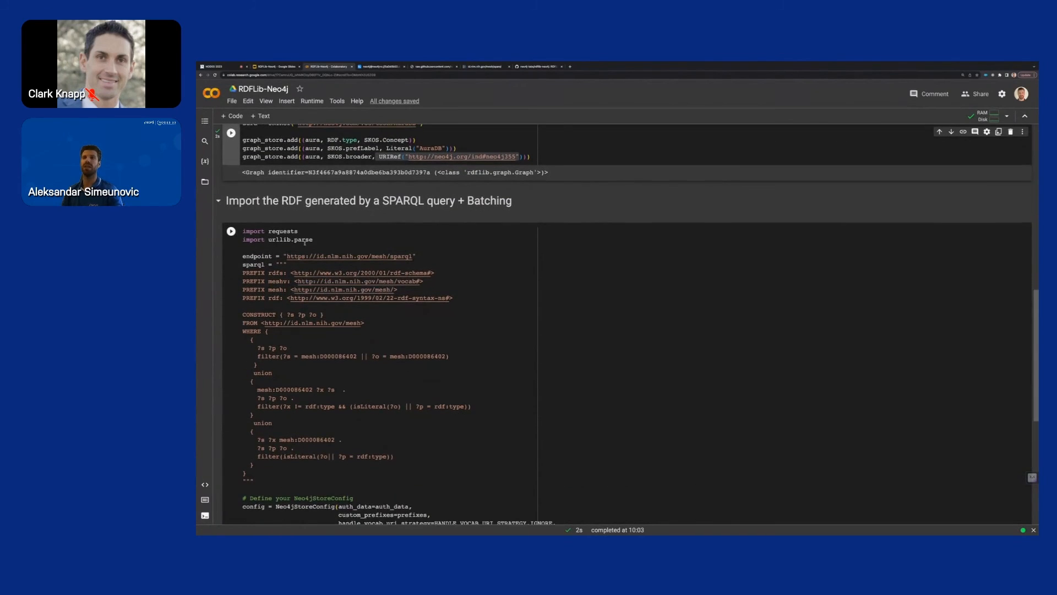
{"action": "scroll", "scroll_direction": "down", "scroll_amount": 3}
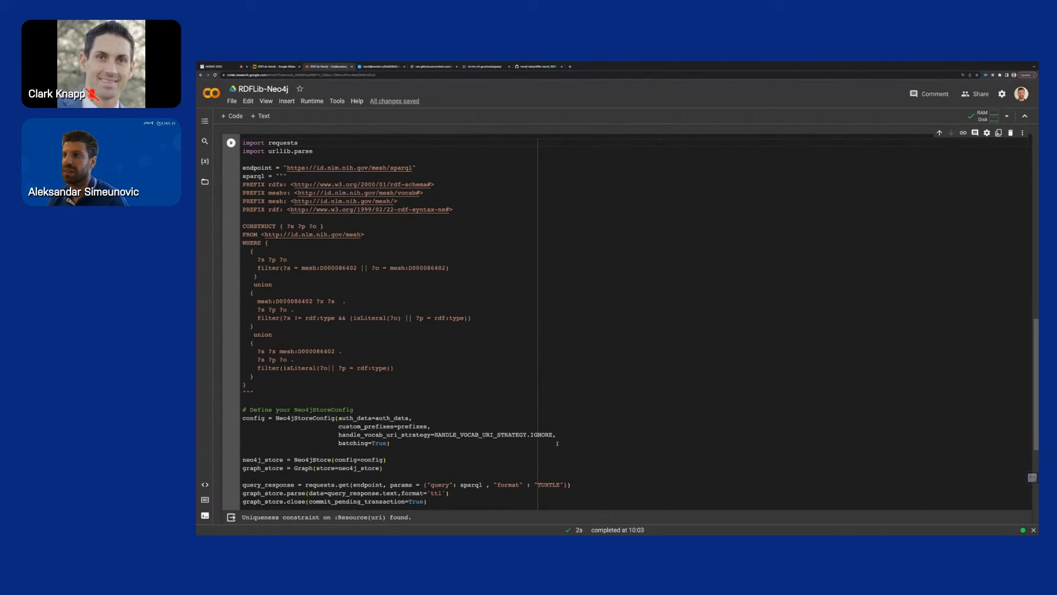
Highlight the Neo4j store, endpoint, TURTLE format and query_response in the SPARQL import code.
{"action": "left_click_drag", "start_coordinate": [290, 409], "coordinate": [555, 435]}
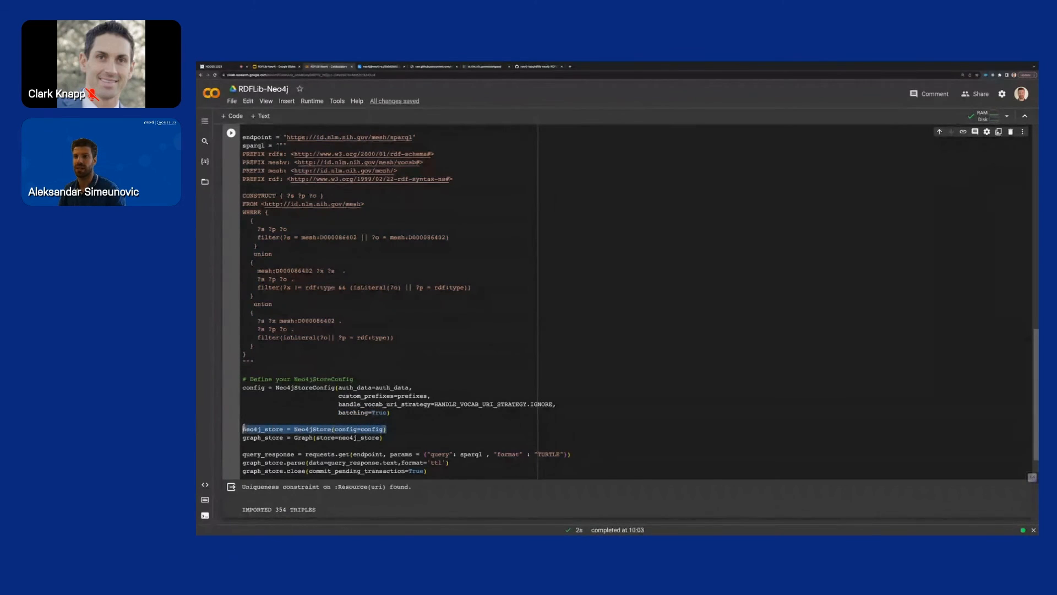
{"action": "double_click", "coordinate": [370, 429]}
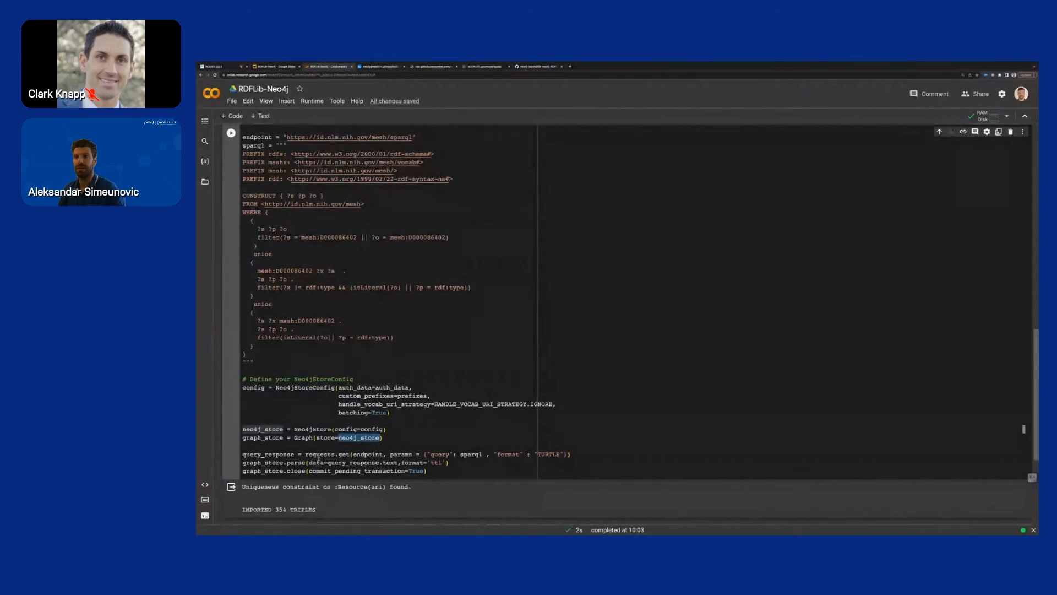
{"action": "double_click", "coordinate": [369, 453]}
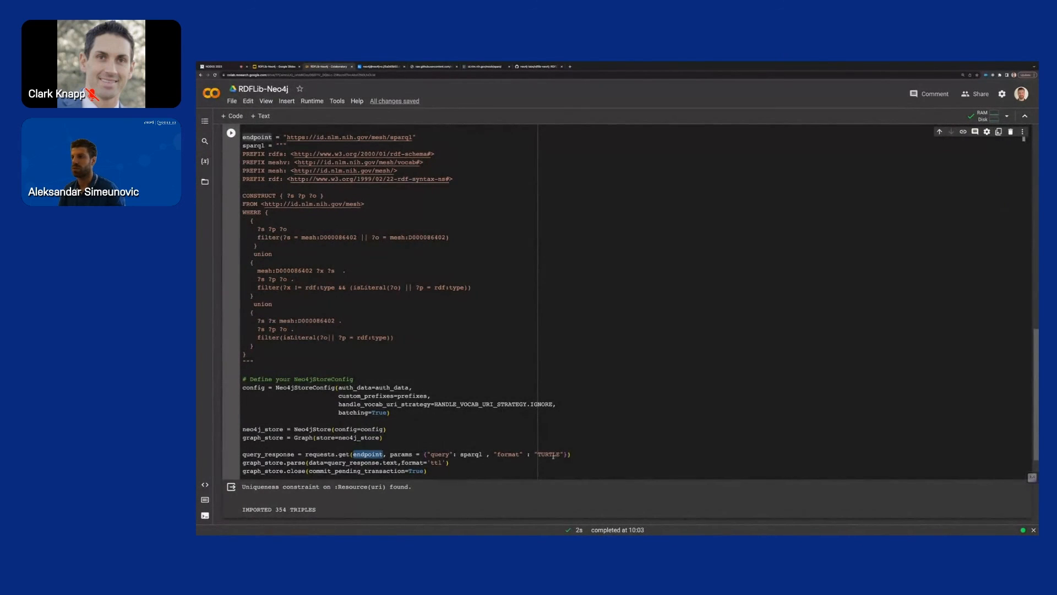
{"action": "double_click", "coordinate": [547, 454]}
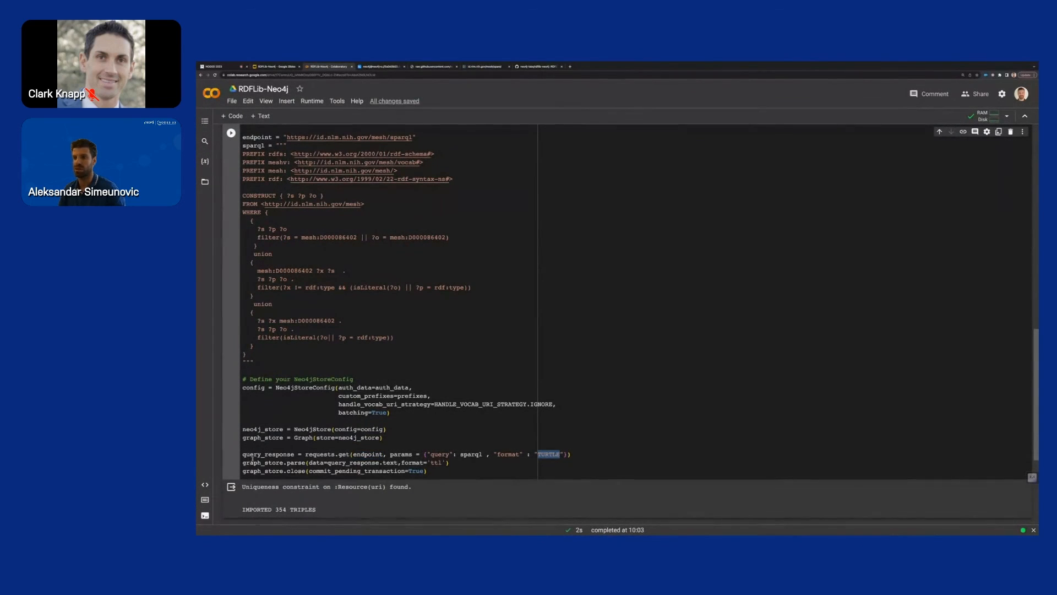
{"action": "double_click", "coordinate": [263, 453]}
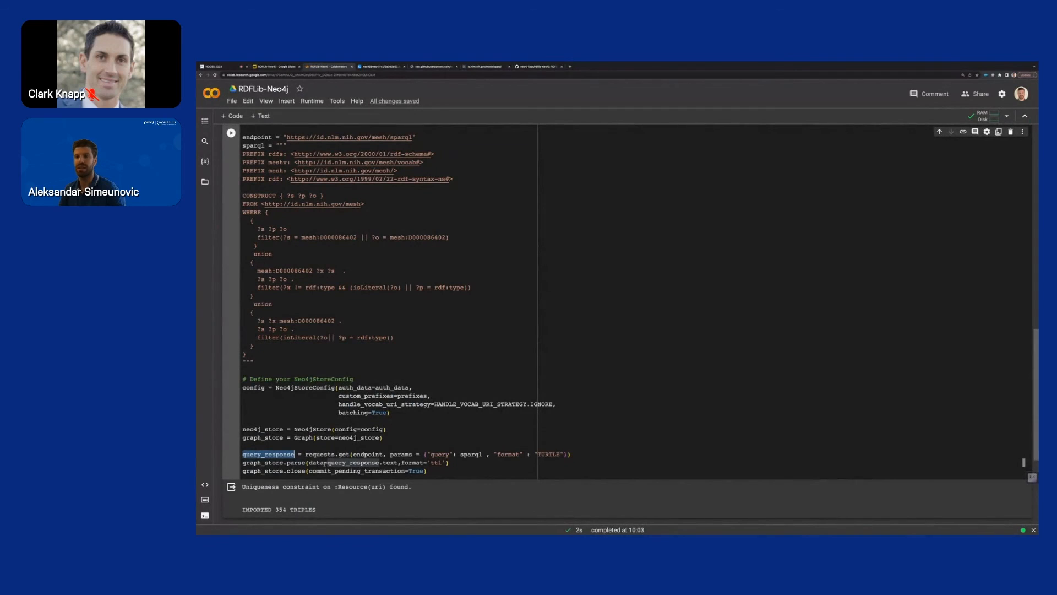
{"action": "double_click", "coordinate": [351, 462]}
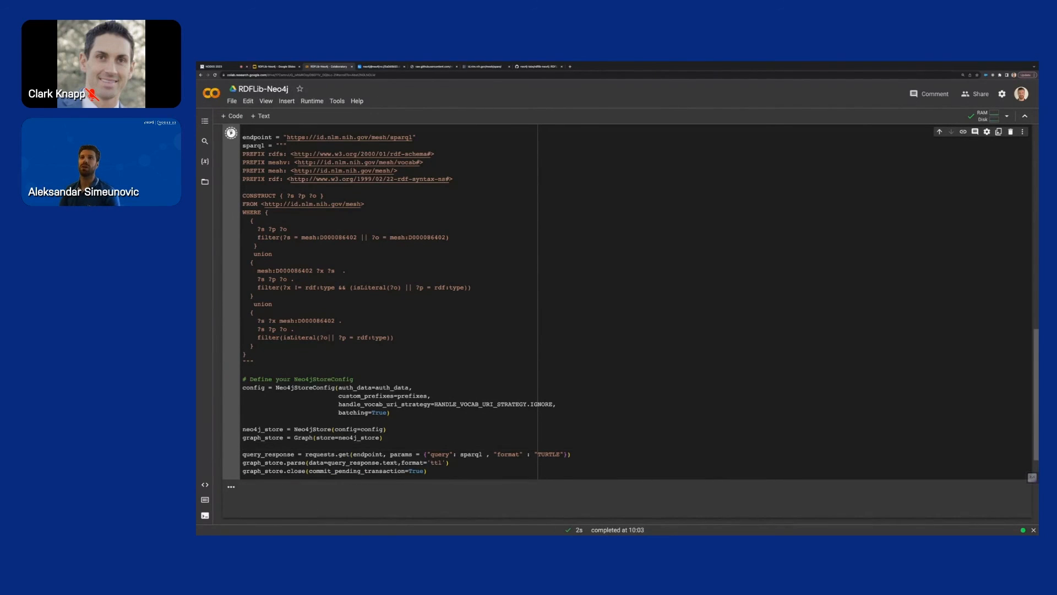
Switch to Neo4j Browser to see 111 imported nodes with MeSH labels like TopicalDescriptor.
{"action": "left_click", "coordinate": [230, 132]}
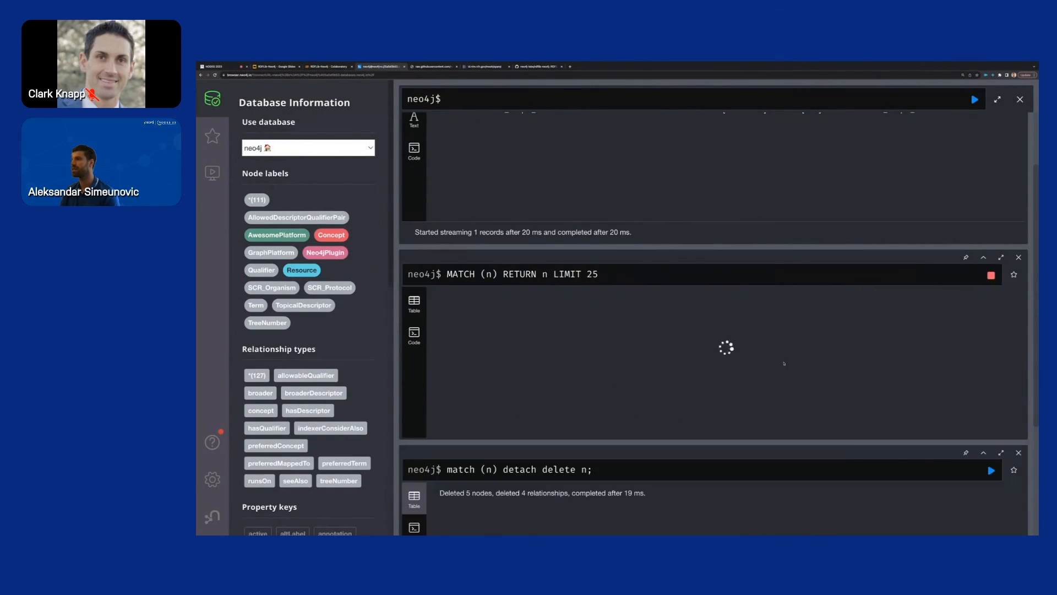
Run the MATCH query on the MeSH nodes, then show the 'Thank you!' slide.
{"action": "left_click", "coordinate": [973, 274]}
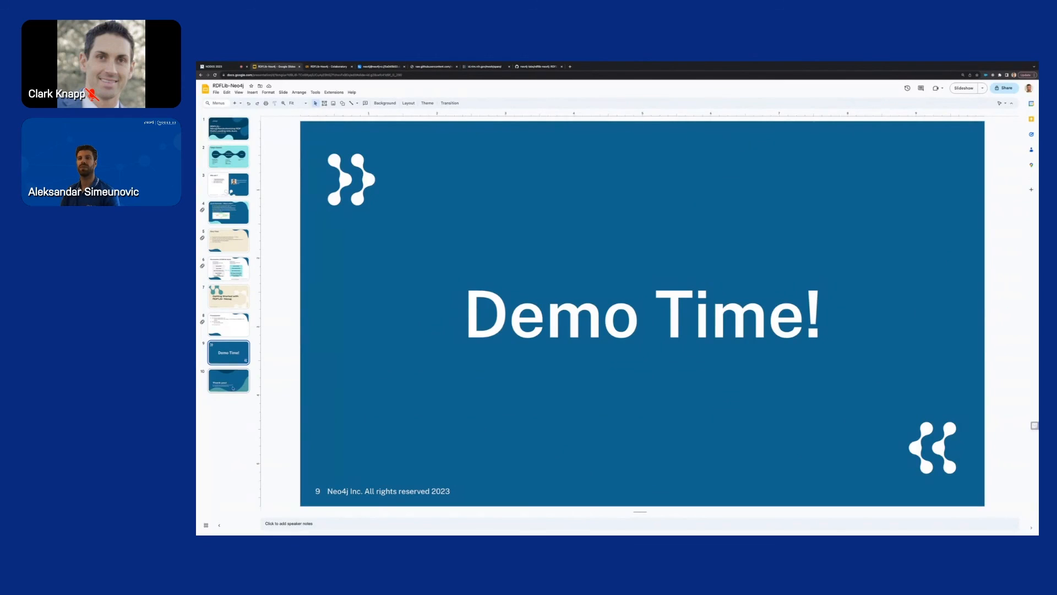
{"action": "left_click", "coordinate": [228, 379]}
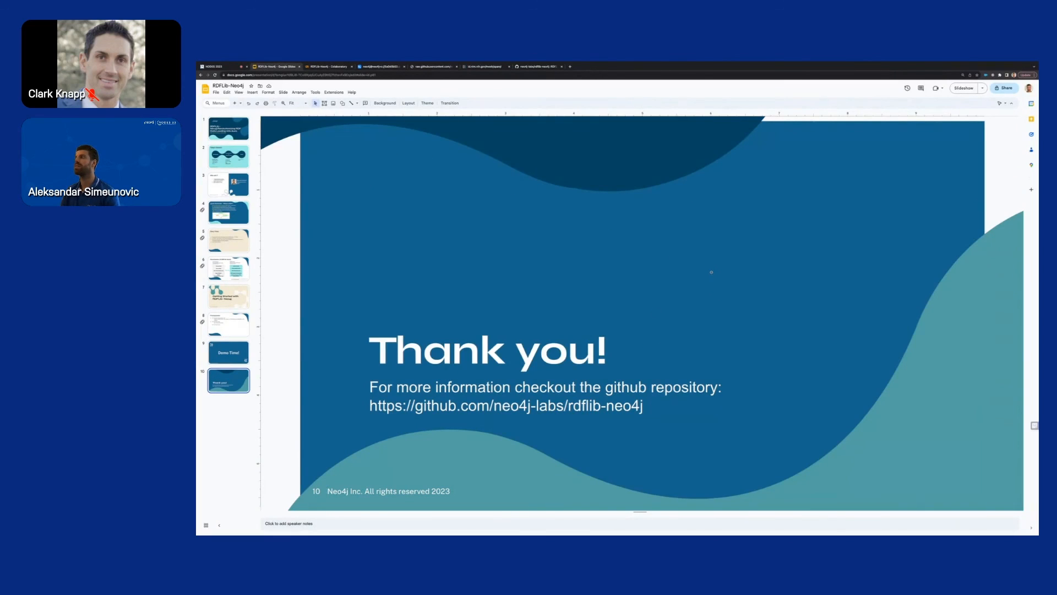